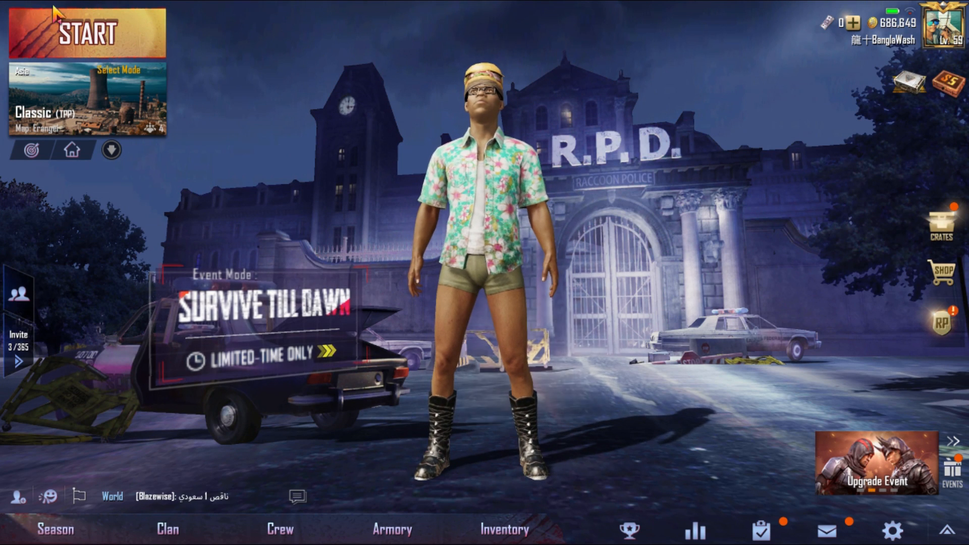
Select the Zombie - Survive Till Dawn map for the Classic match and return to the lobby.
click(109, 151)
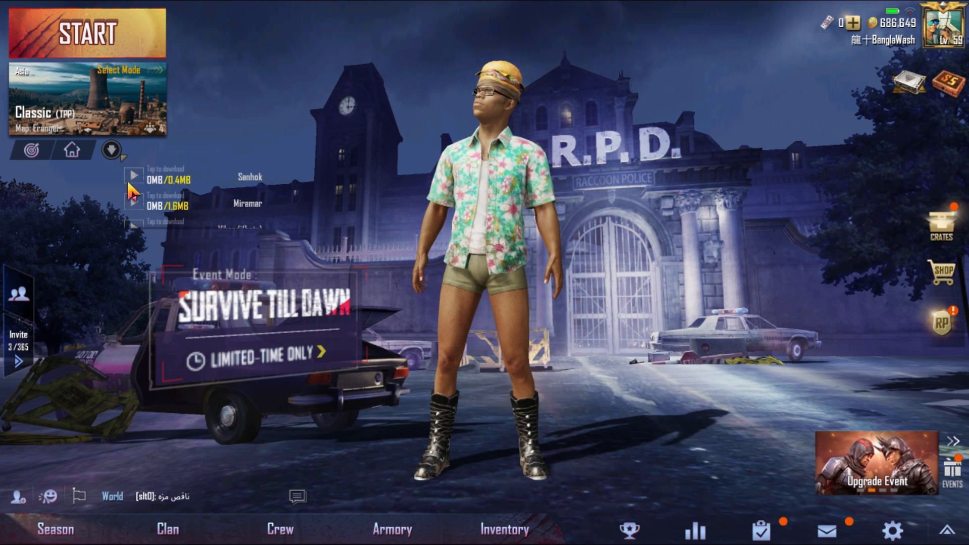
click(134, 175)
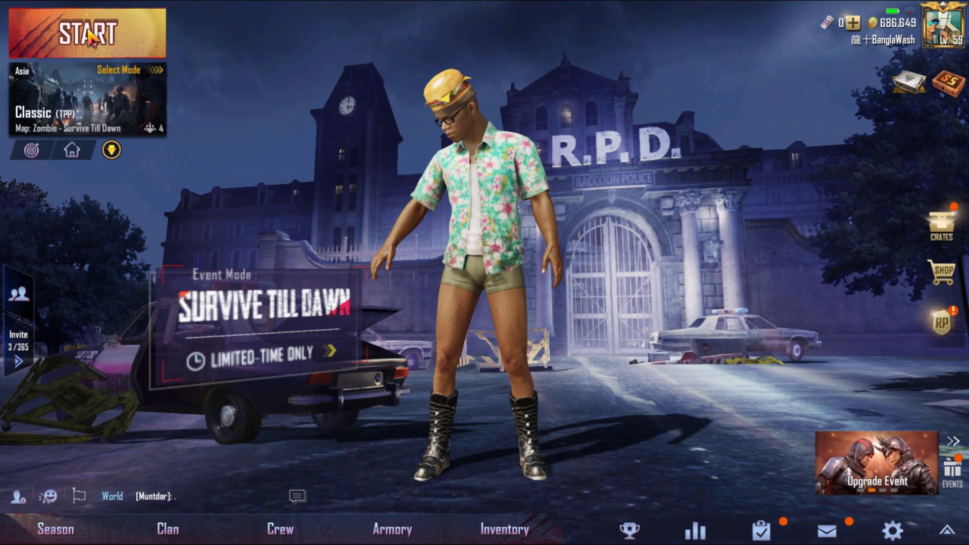
click(89, 32)
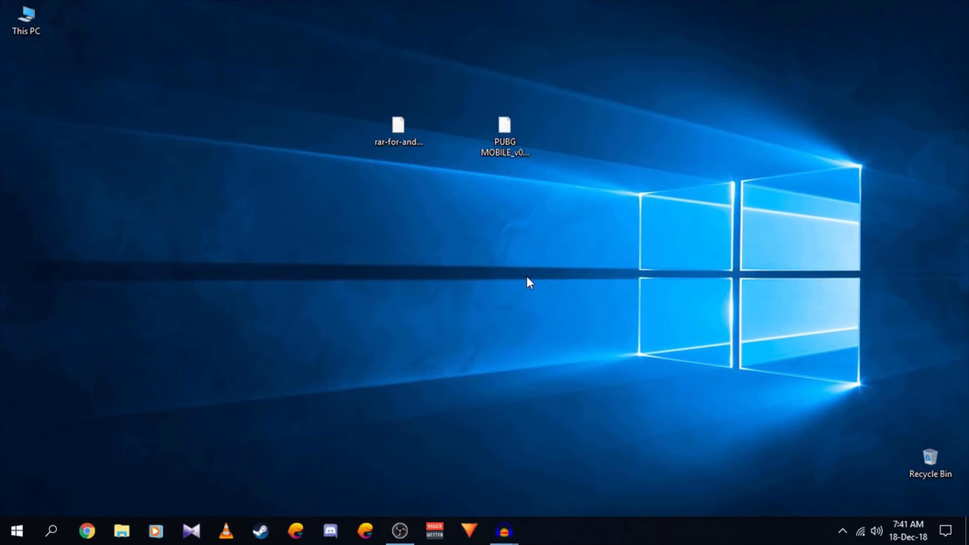
mouse_move(479, 240)
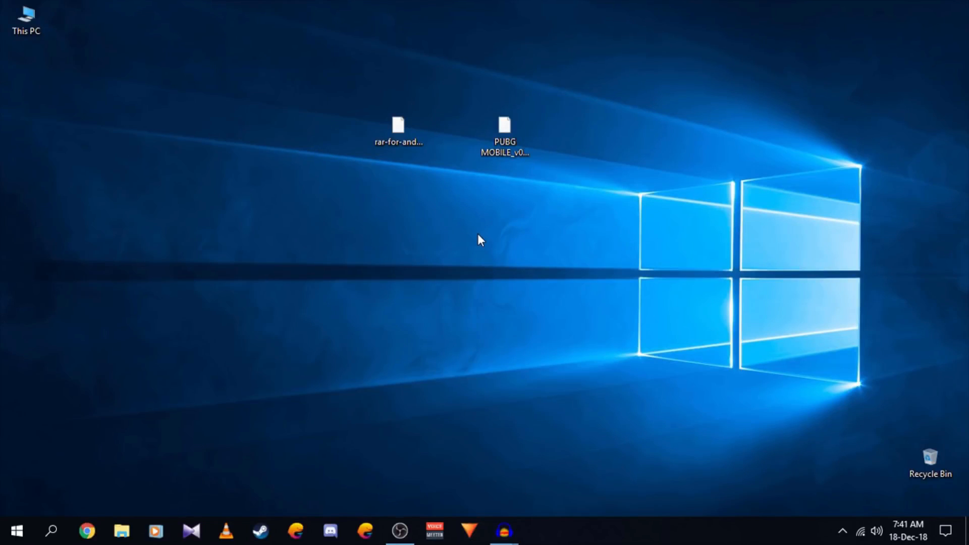
mouse_move(410, 269)
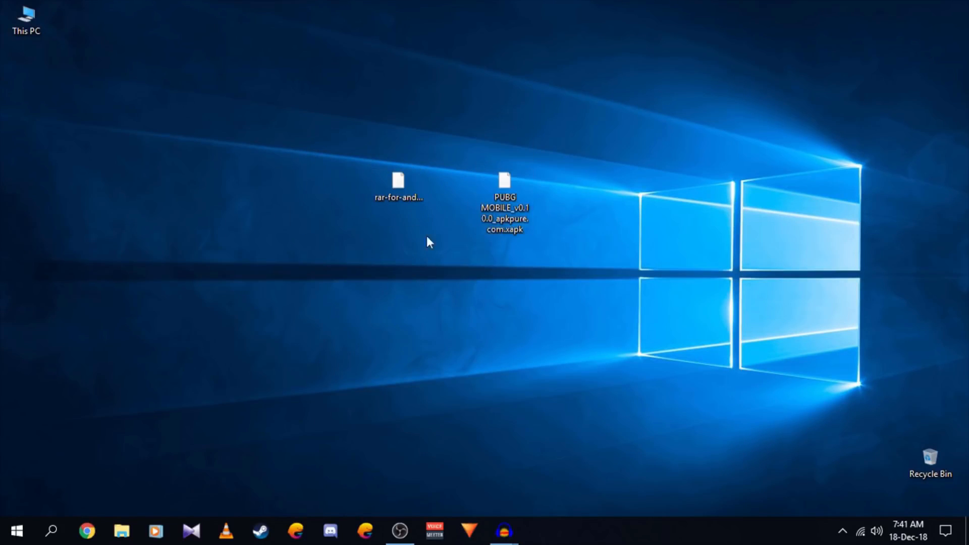
mouse_move(511, 251)
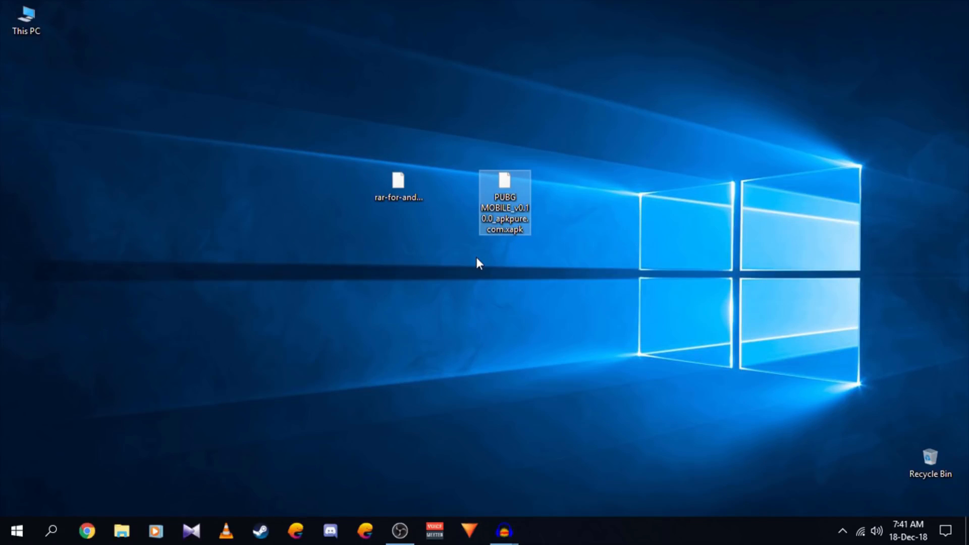
click(492, 306)
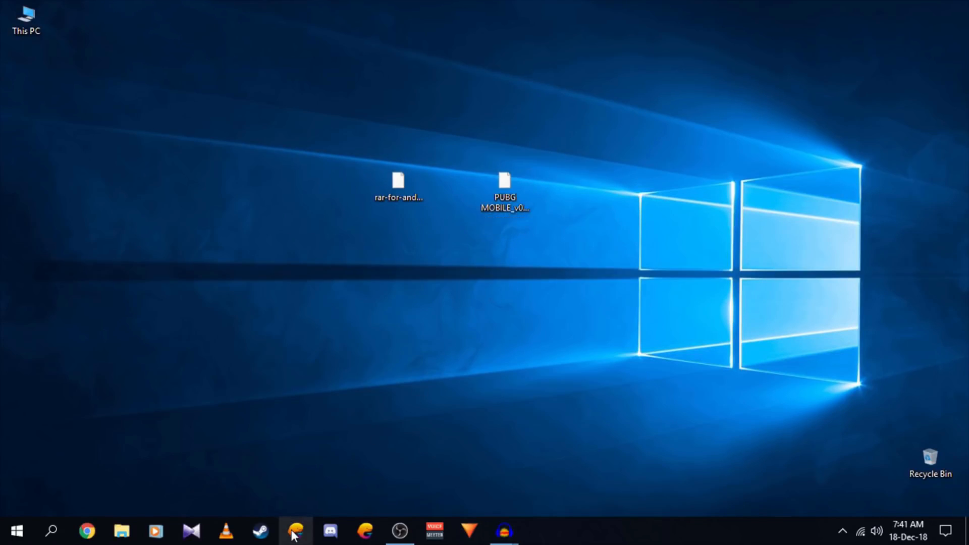
Change Tencent Gaming Buddy's language to 简体中文 in Setting Center and save it.
click(293, 533)
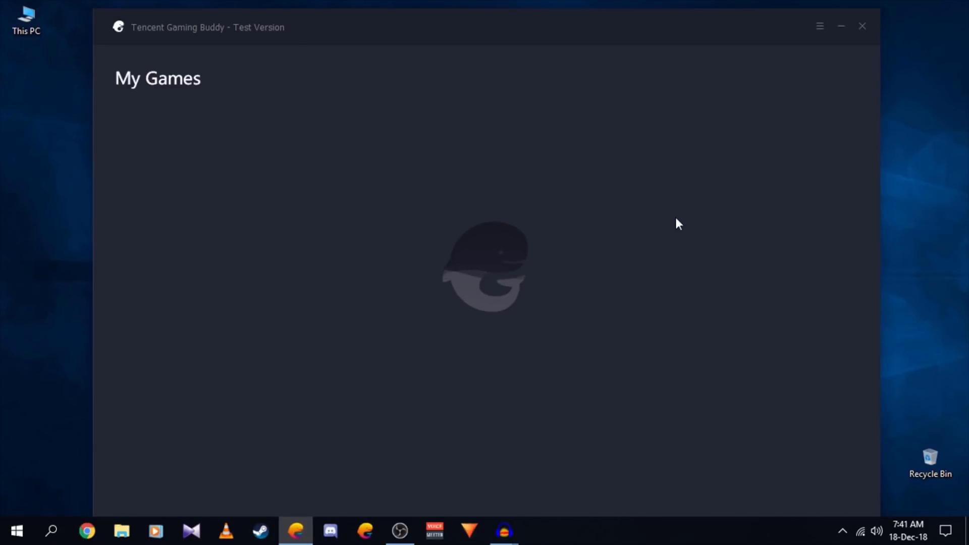
mouse_move(660, 339)
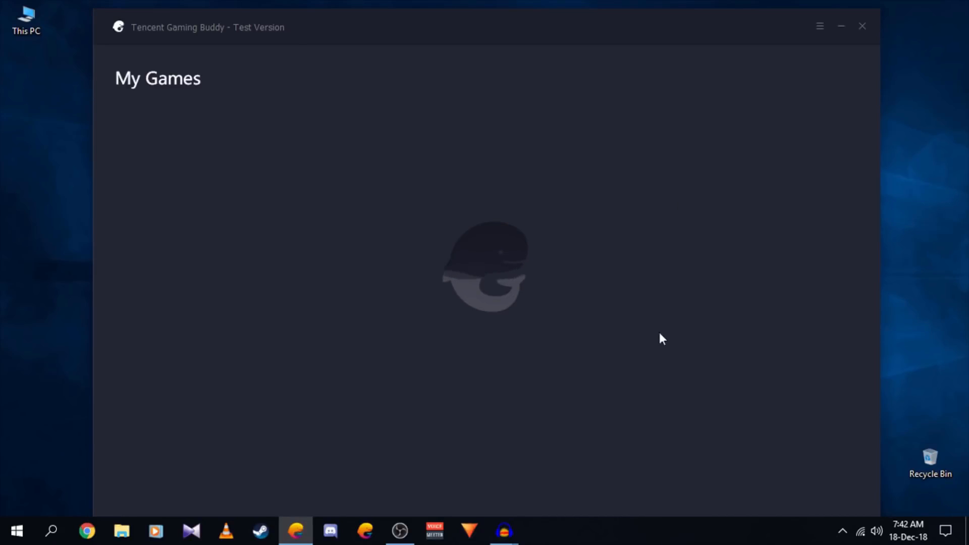
mouse_move(808, 161)
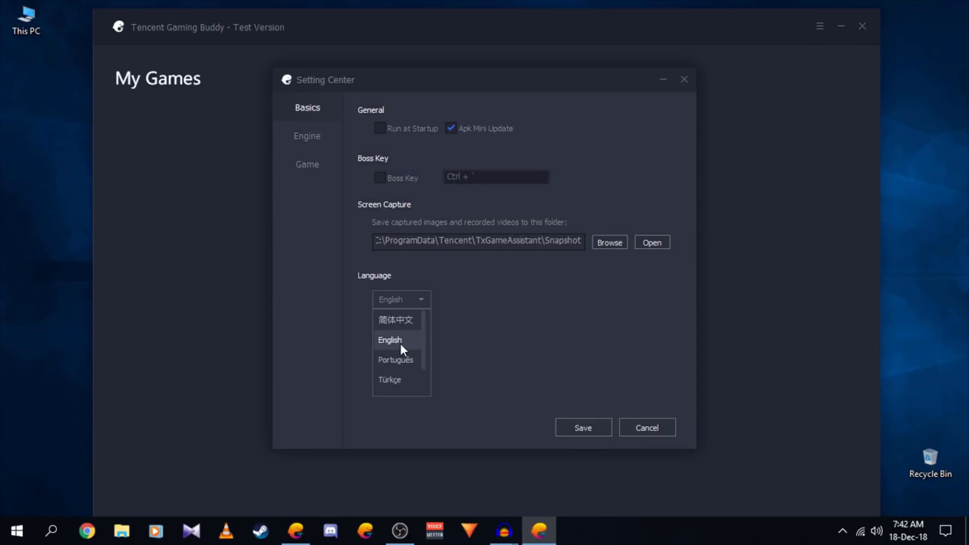
click(395, 320)
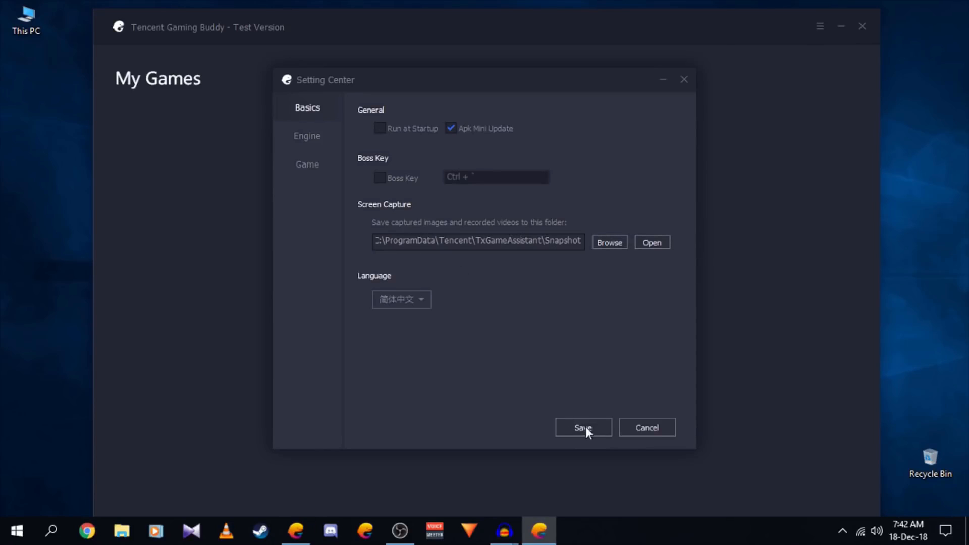
click(583, 428)
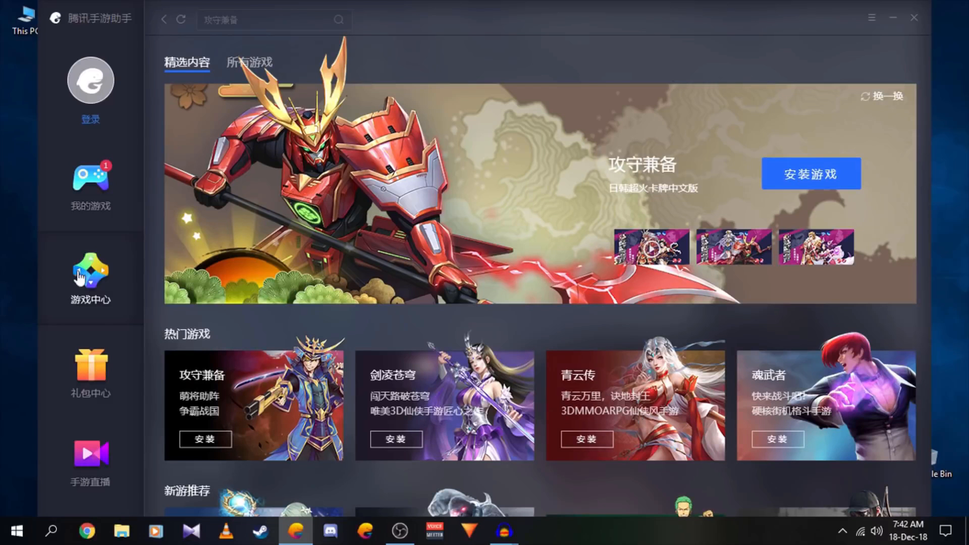
From 我的游戏, locally install rar-for-android-5-61-build64.apk from the Desktop into the emulator.
click(91, 180)
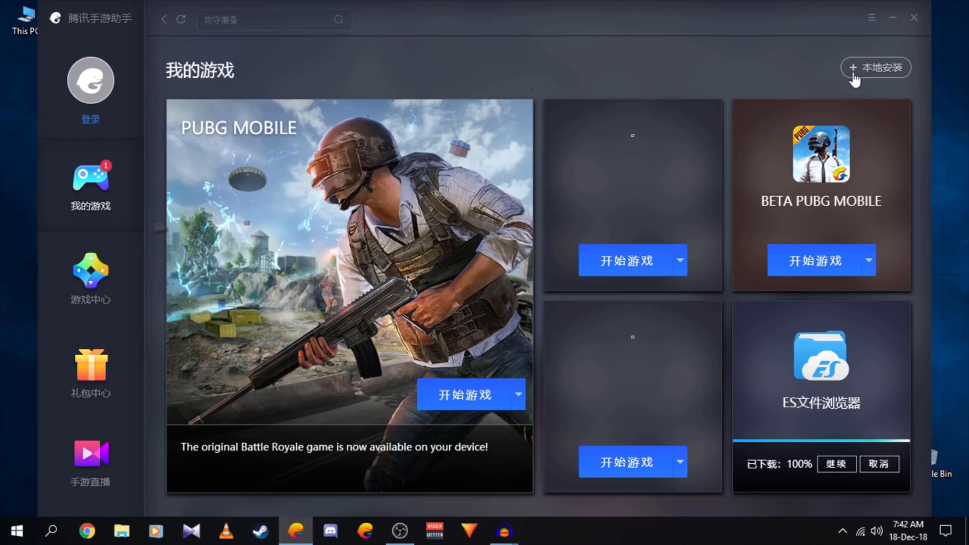
mouse_move(856, 77)
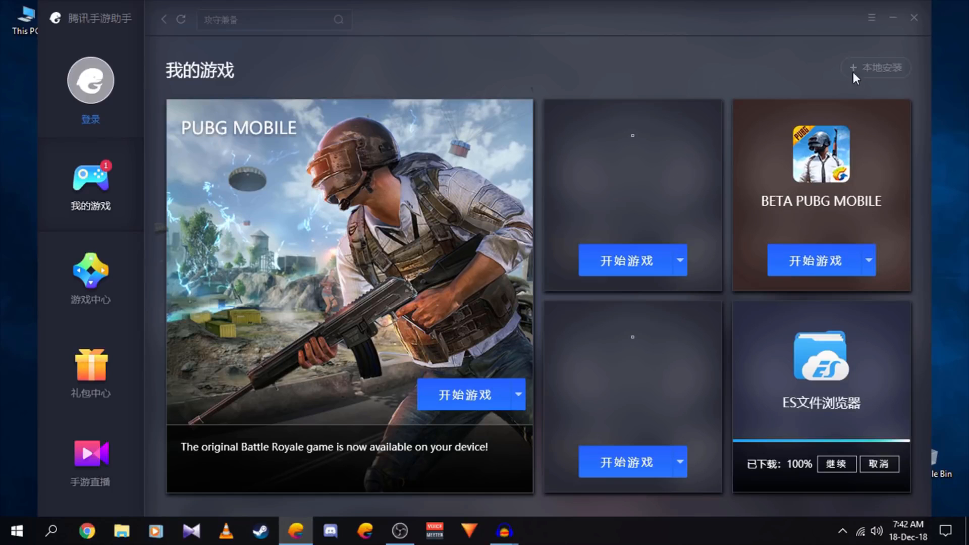
click(876, 66)
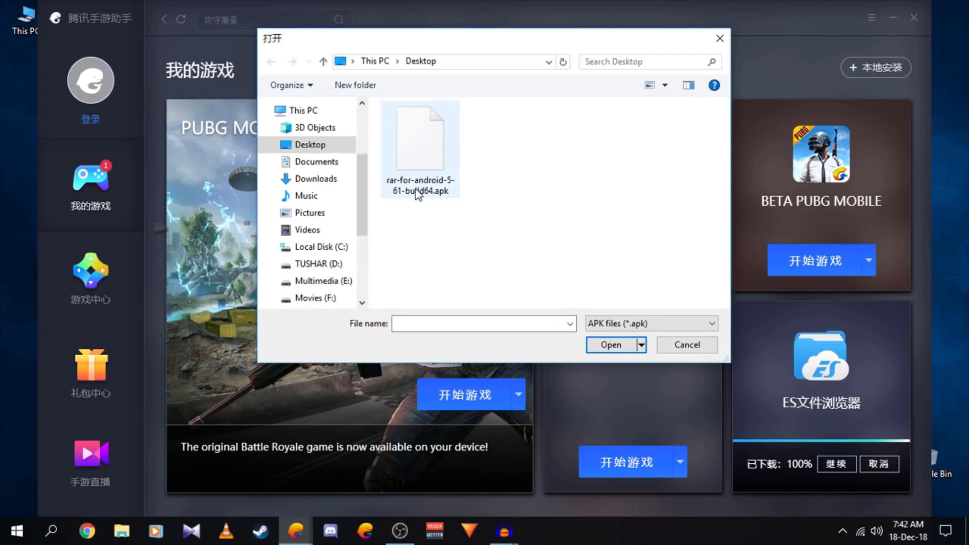
click(420, 138)
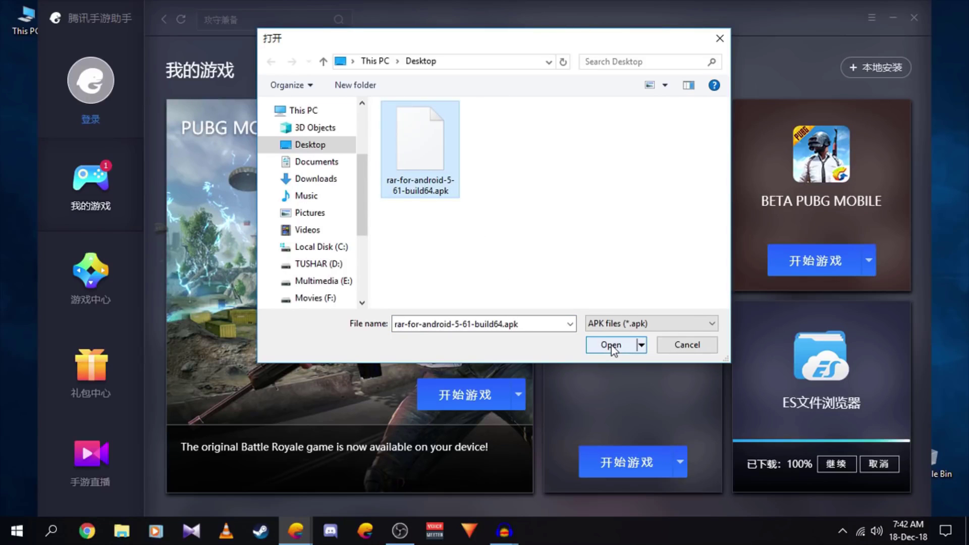
click(611, 345)
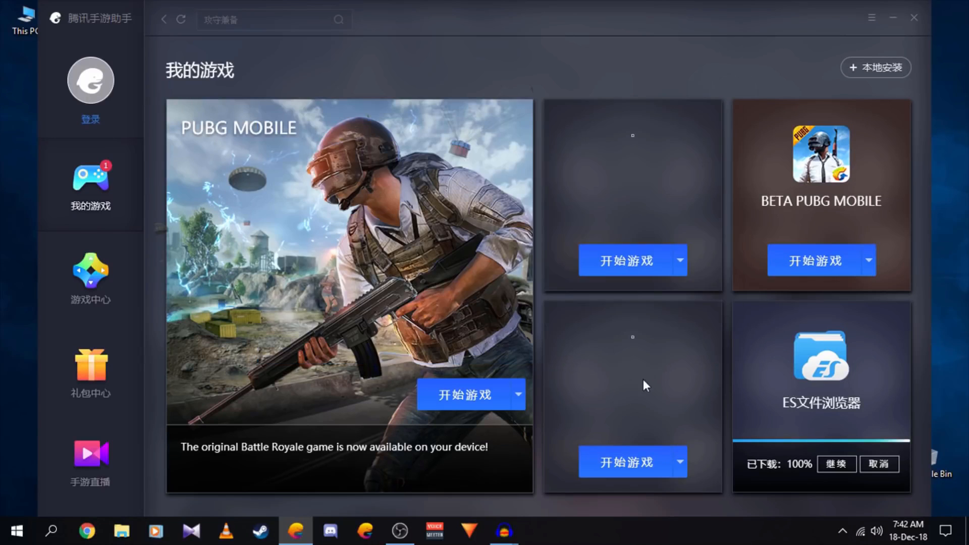
click(461, 394)
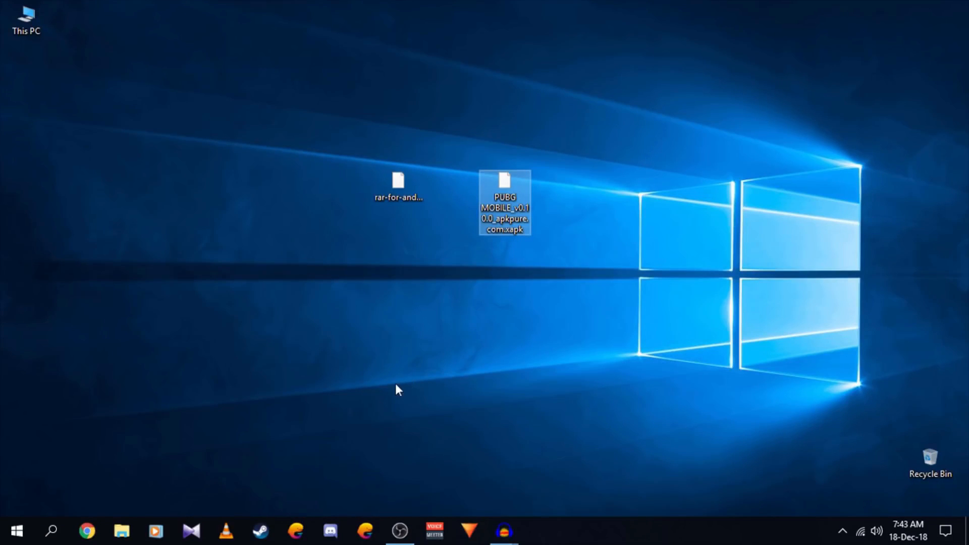
Browse This PC to Games (G:) > Temp > TxGameDownload > MobileGamePCShared.
click(28, 15)
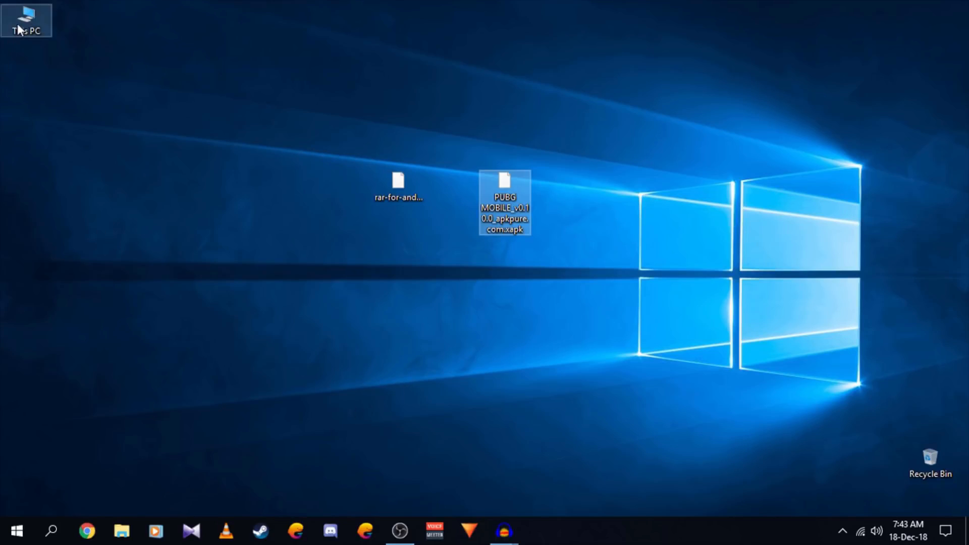
double_click(24, 15)
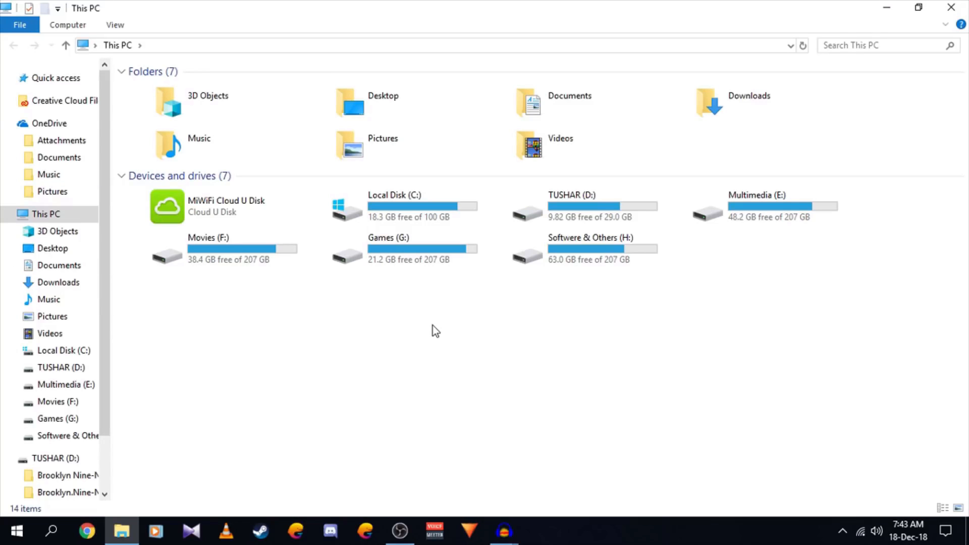
mouse_move(427, 285)
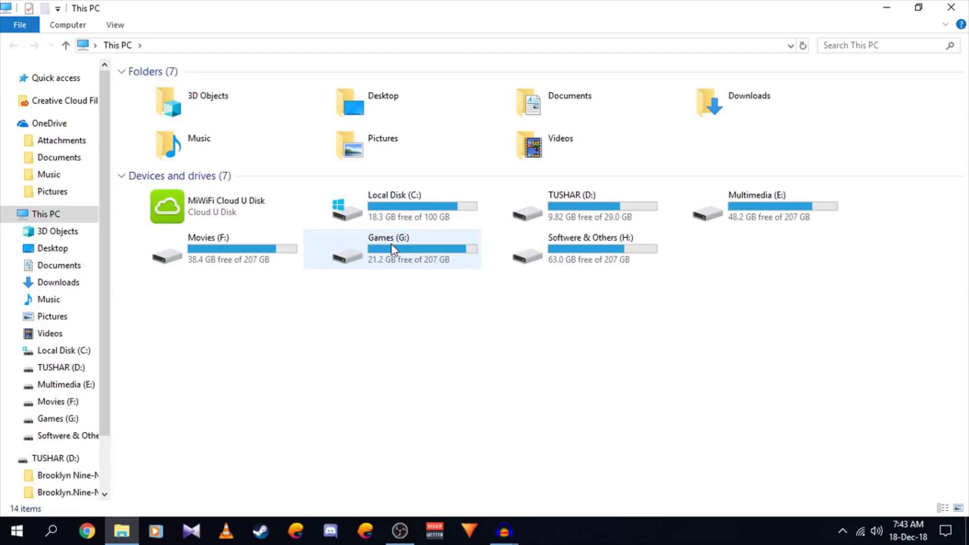
double_click(395, 248)
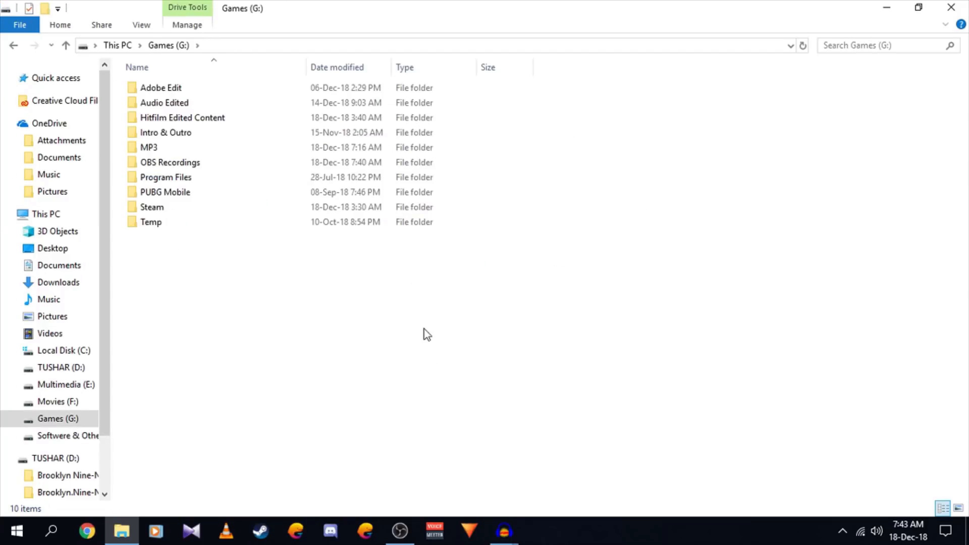
click(150, 221)
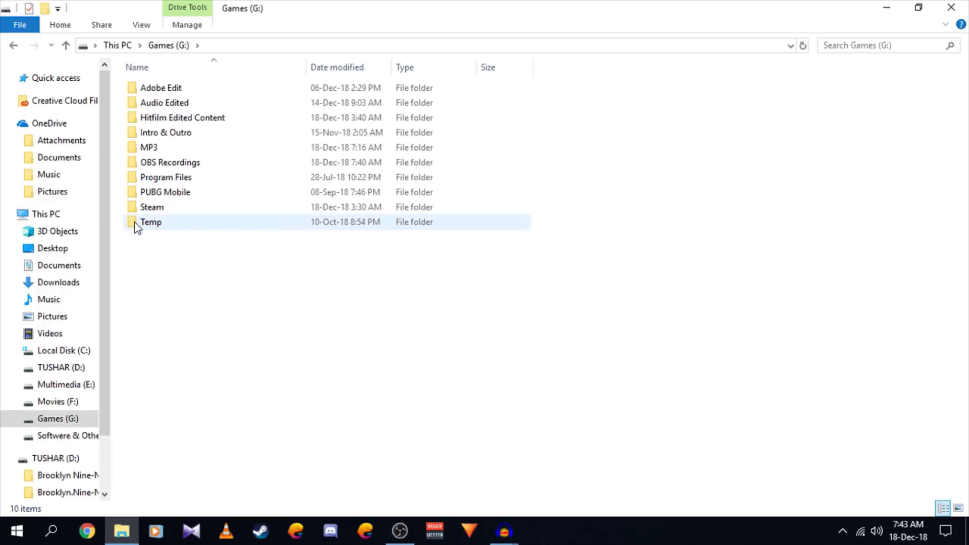
double_click(151, 221)
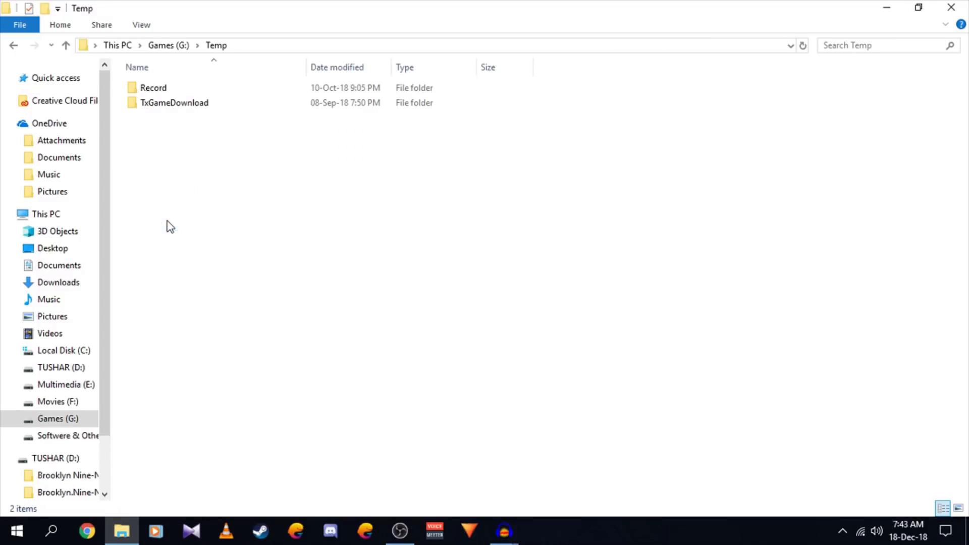
mouse_move(216, 141)
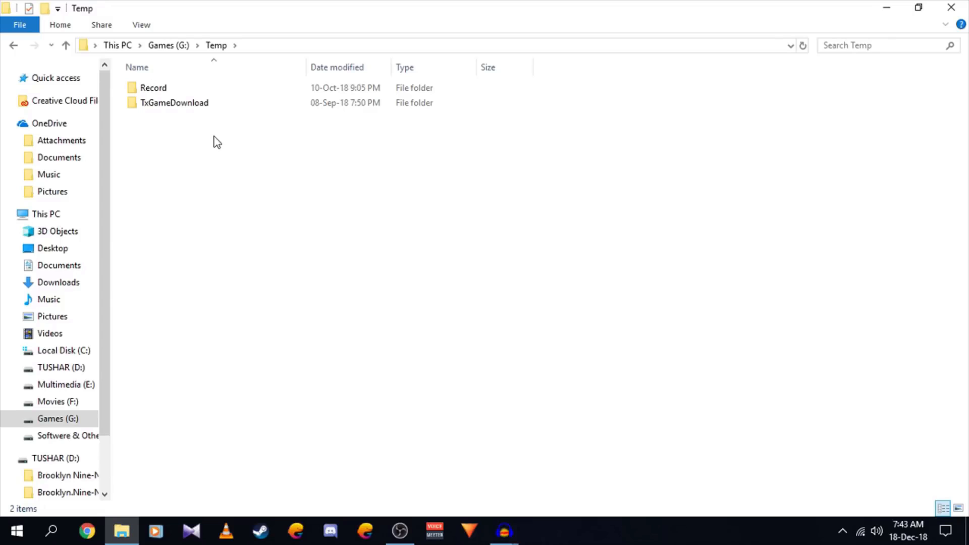
double_click(175, 103)
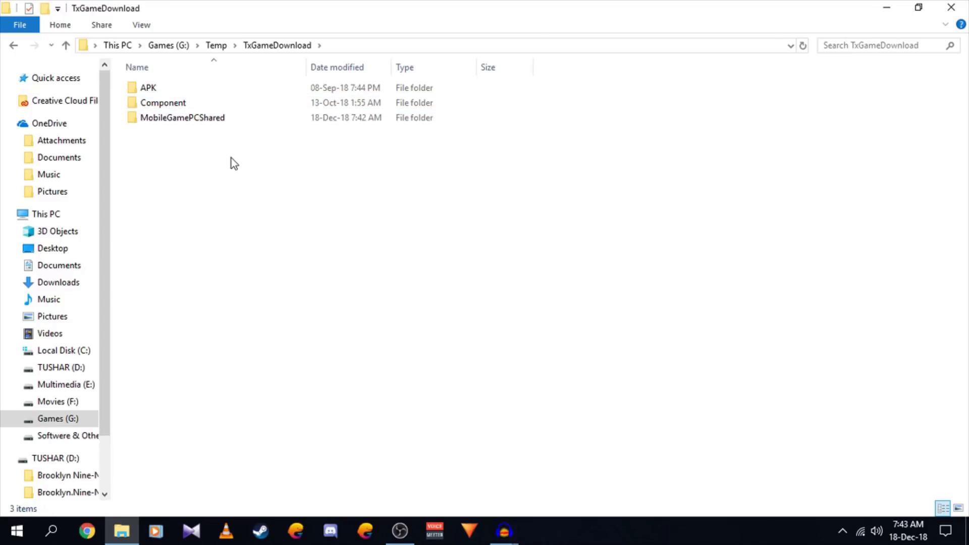
mouse_move(196, 122)
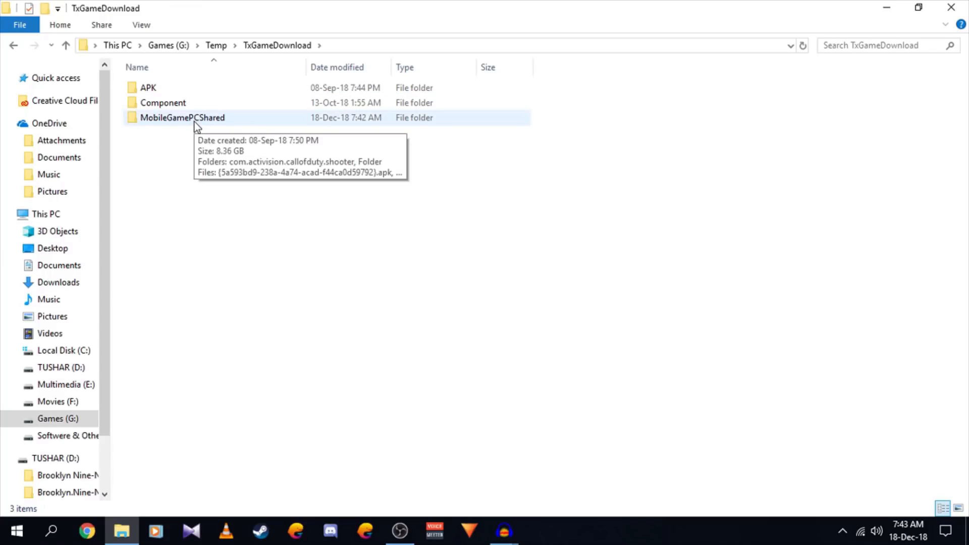
double_click(183, 117)
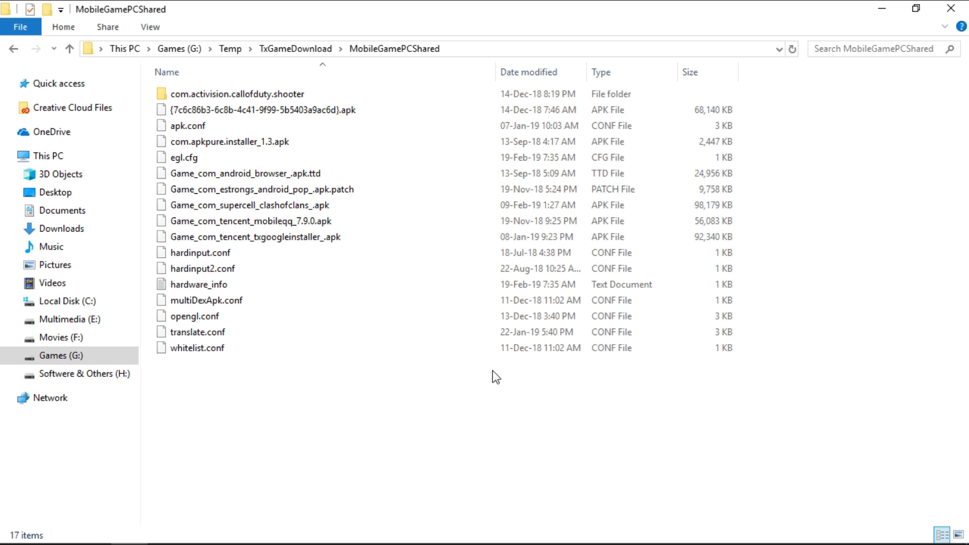
mouse_move(541, 392)
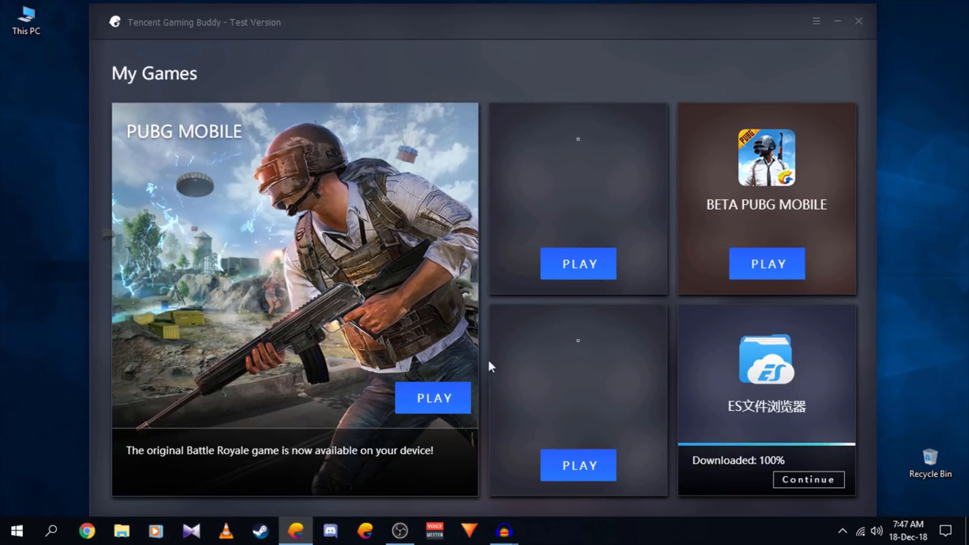
mouse_move(428, 404)
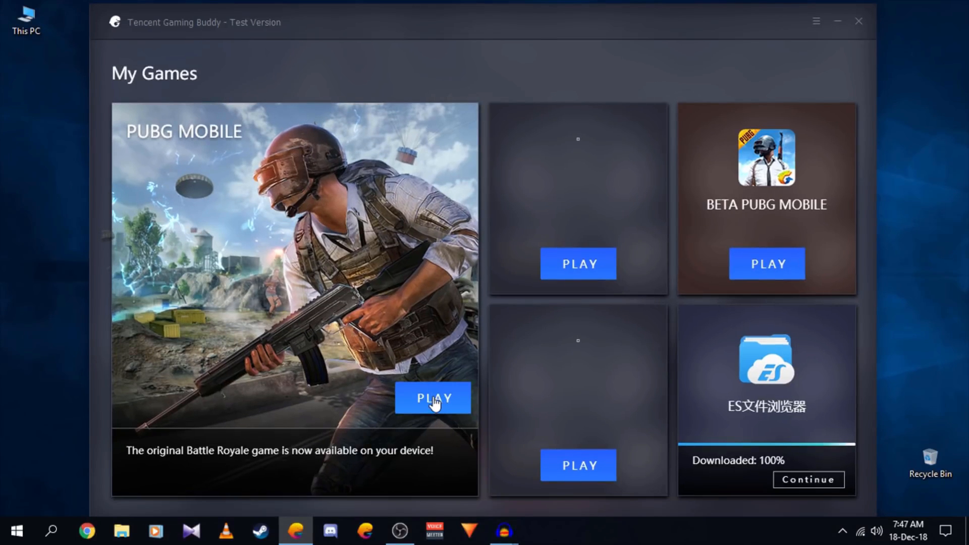
Launch the PUBG MOBILE emulator from its My Games tile.
click(432, 398)
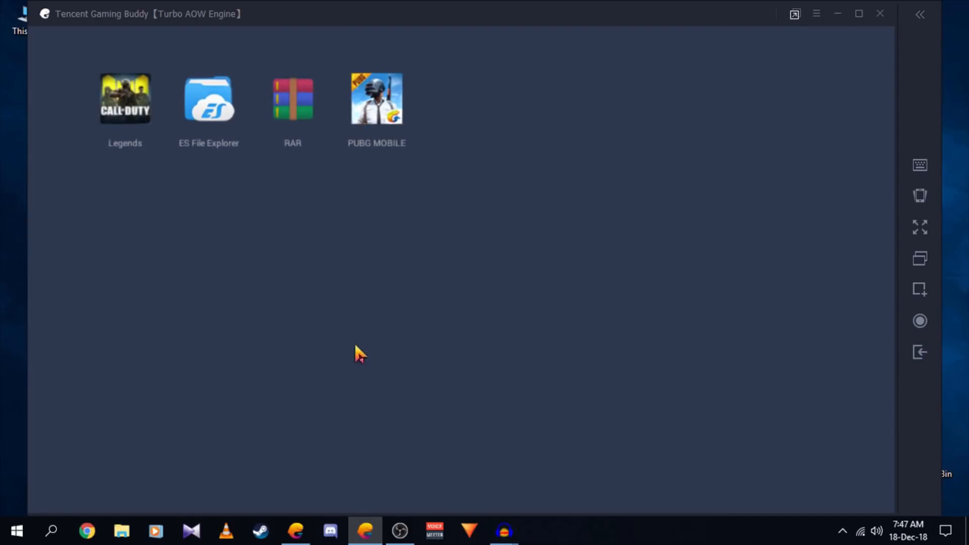
mouse_move(278, 167)
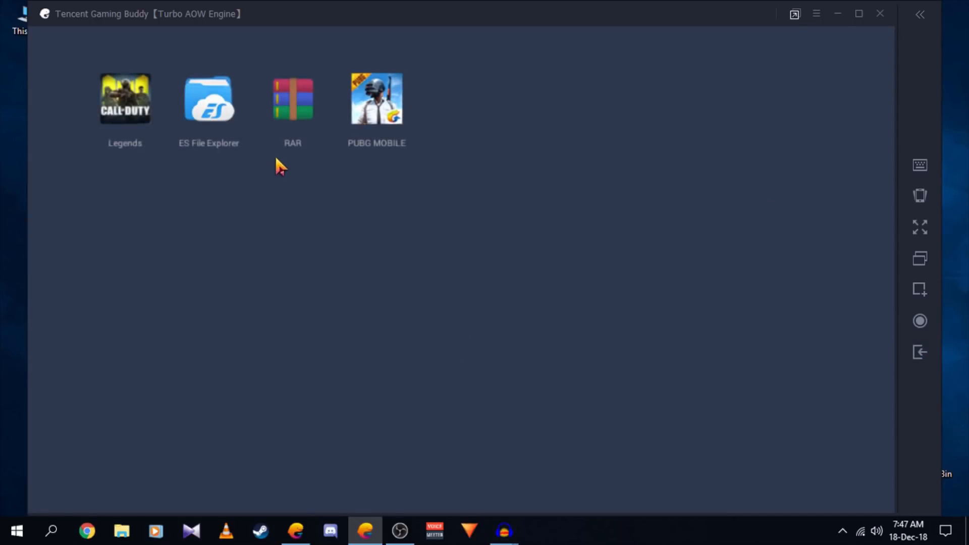
Launch RAR in the emulator and browse into the root /data folder.
double_click(291, 99)
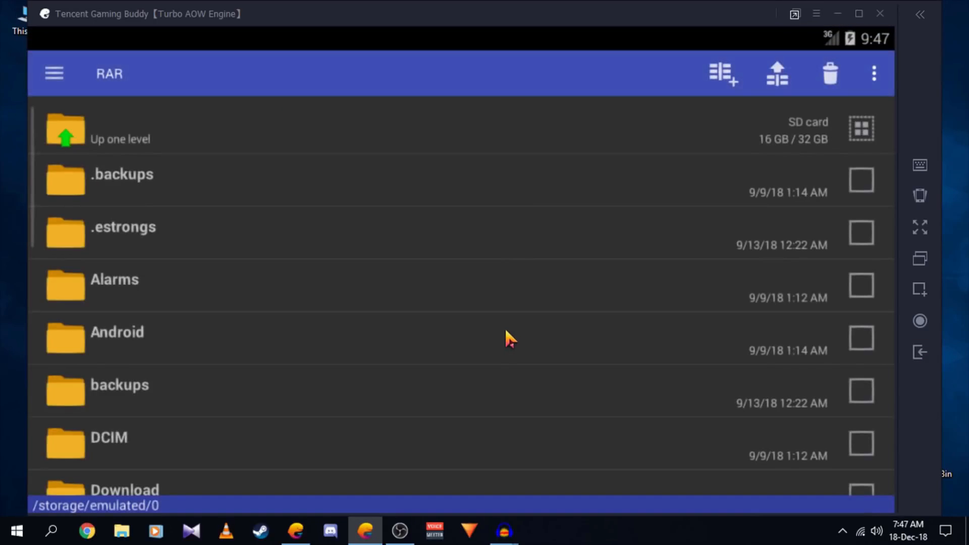
mouse_move(392, 220)
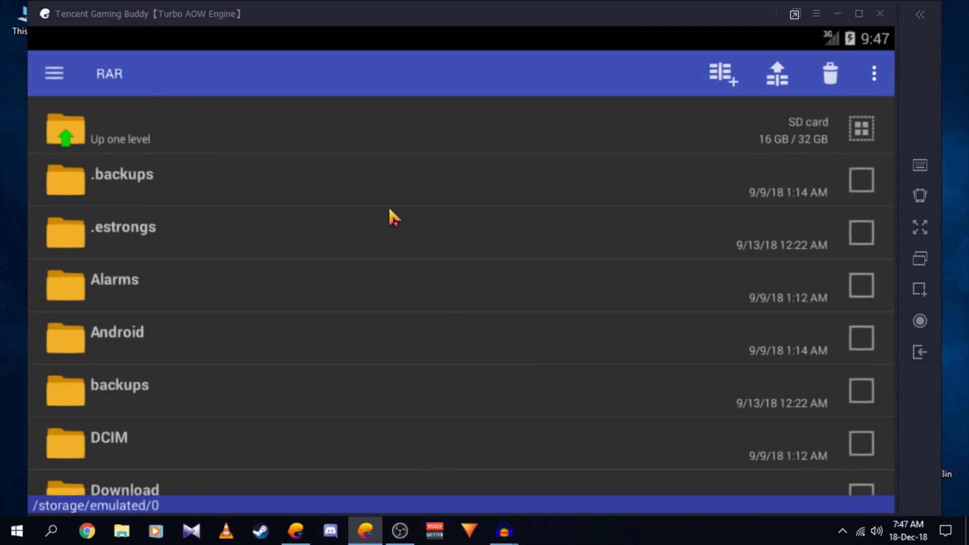
mouse_move(112, 142)
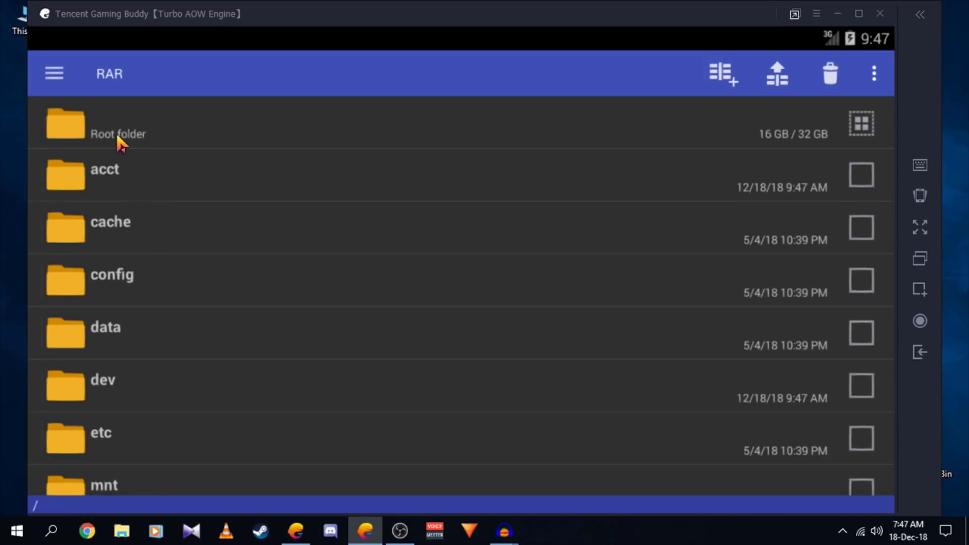
click(119, 137)
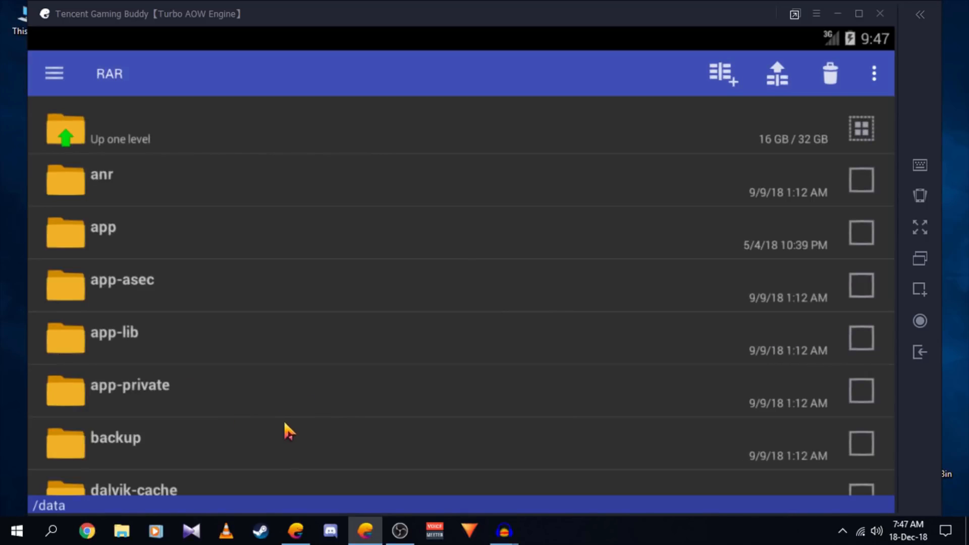
scroll(down, 3)
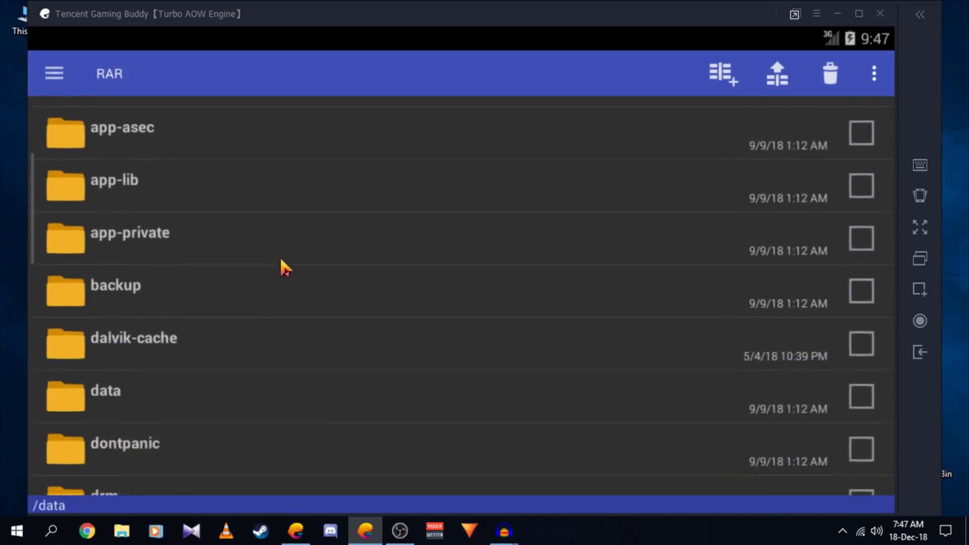
scroll(down, 3)
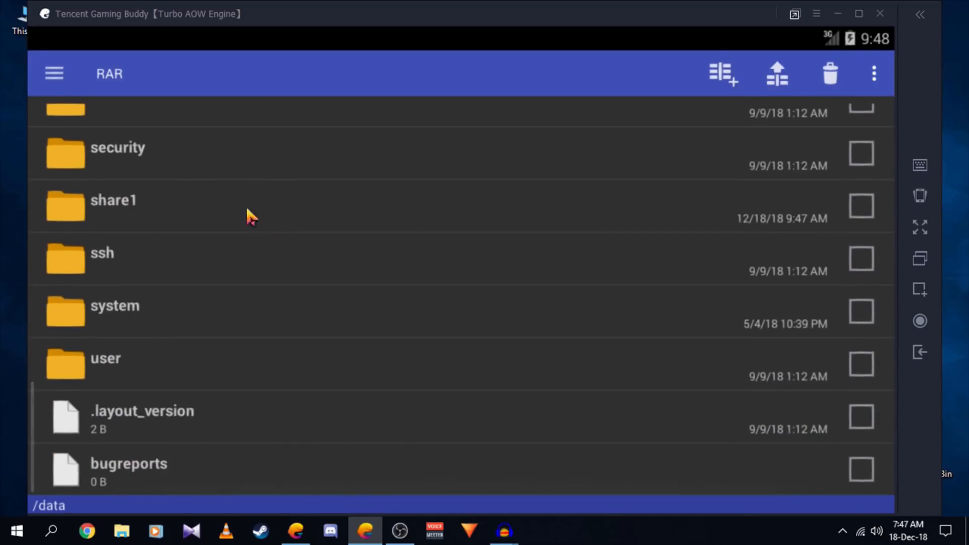
Open the share1 folder and scroll toward the PUBG MOBILE_v0.11.0_apkpure.com.xapk archive.
double_click(113, 200)
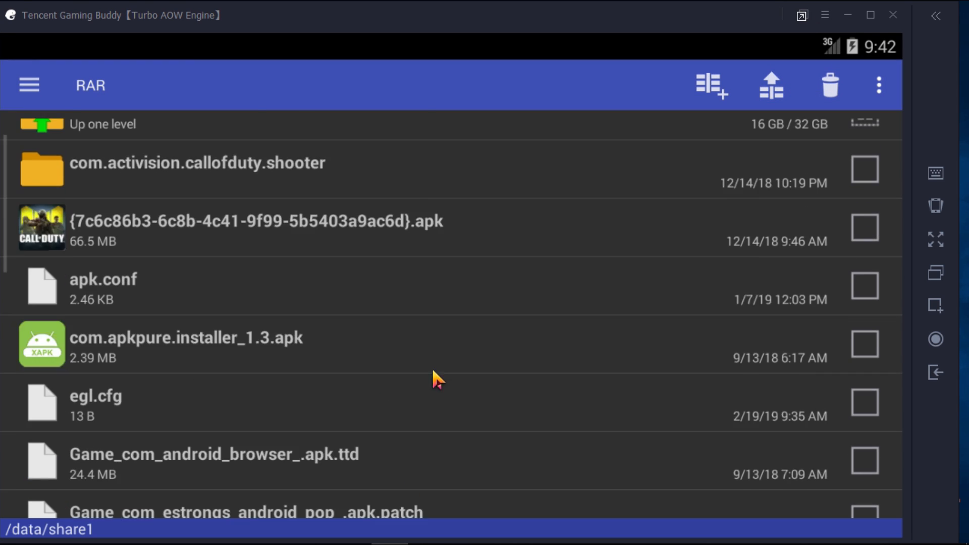
scroll(down, 3)
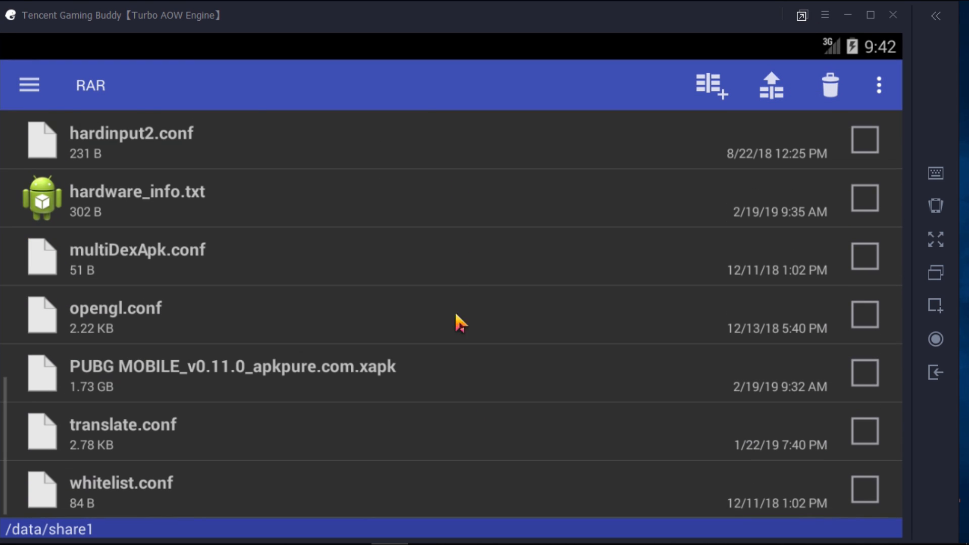
mouse_move(275, 391)
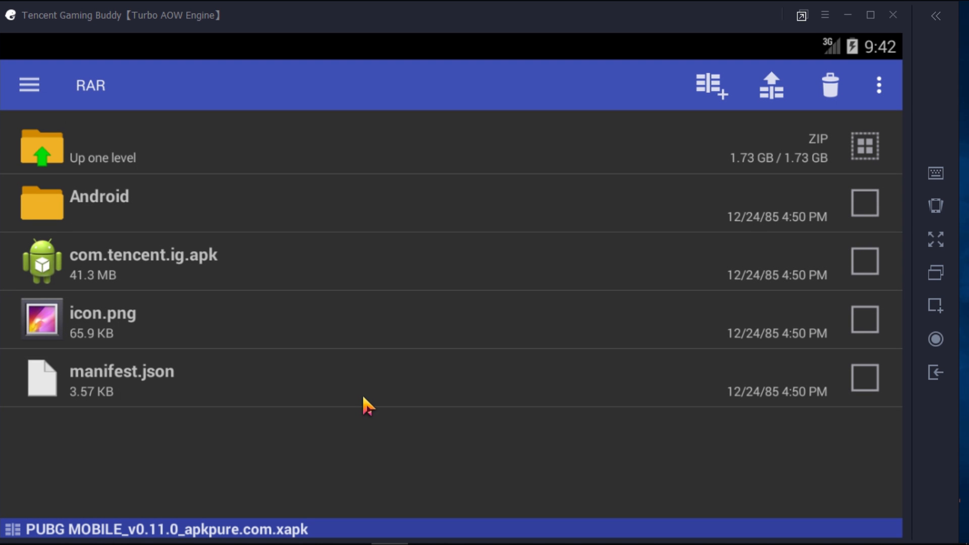
mouse_move(195, 243)
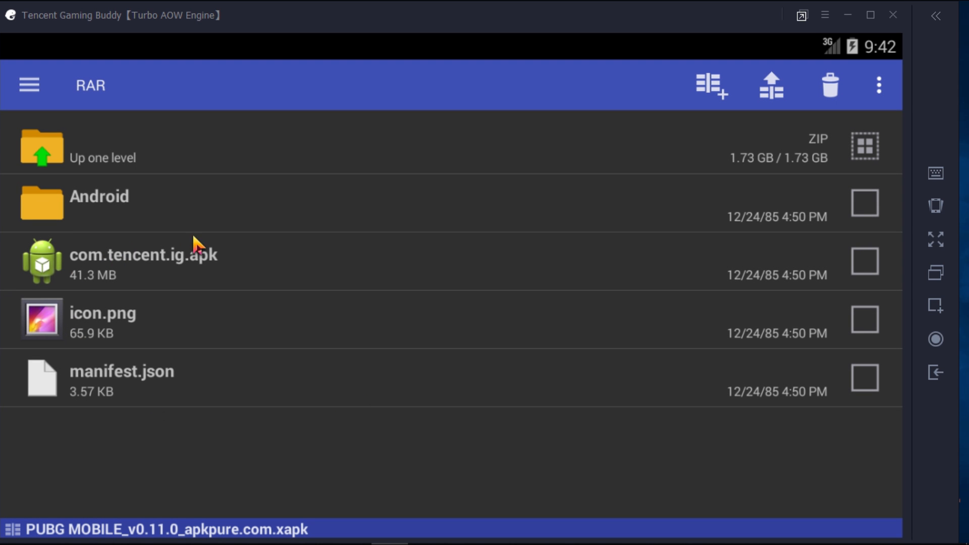
mouse_move(705, 295)
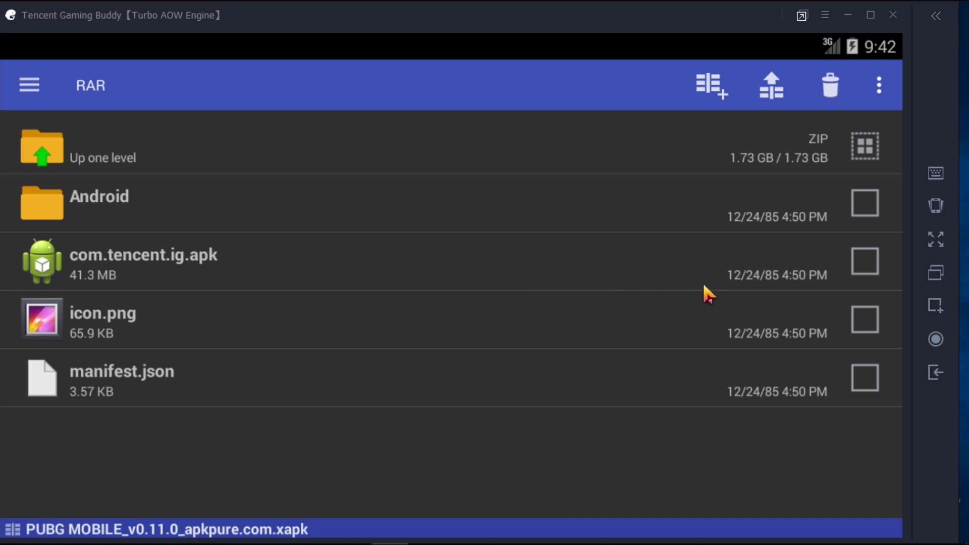
mouse_move(149, 279)
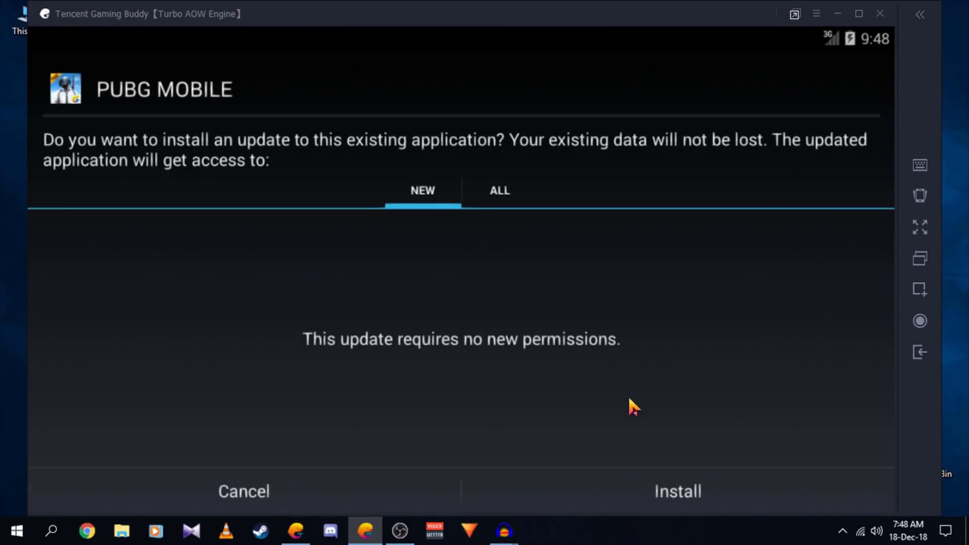
mouse_move(644, 511)
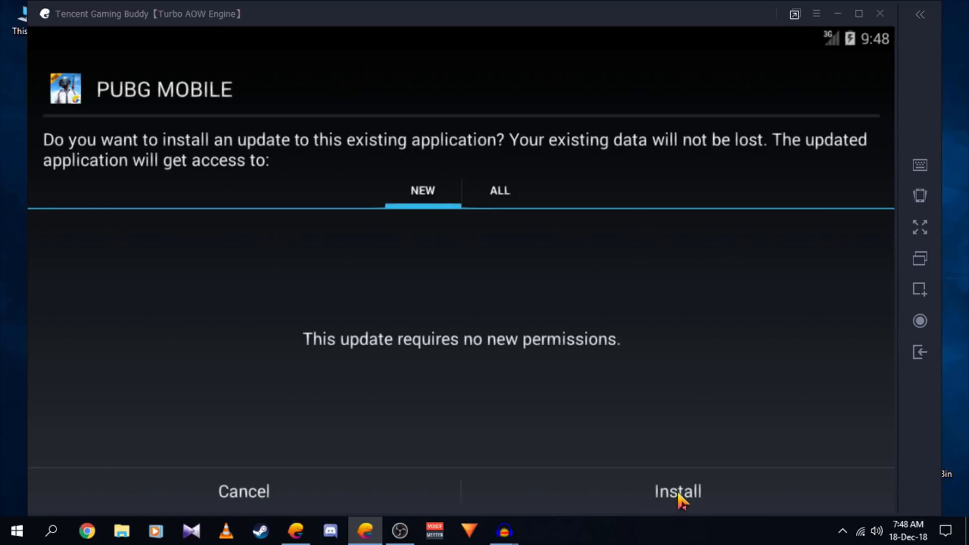
Confirm installing the PUBG MOBILE update, then choose 'Extract files...' for the com.tencent.ig obb folder.
click(677, 491)
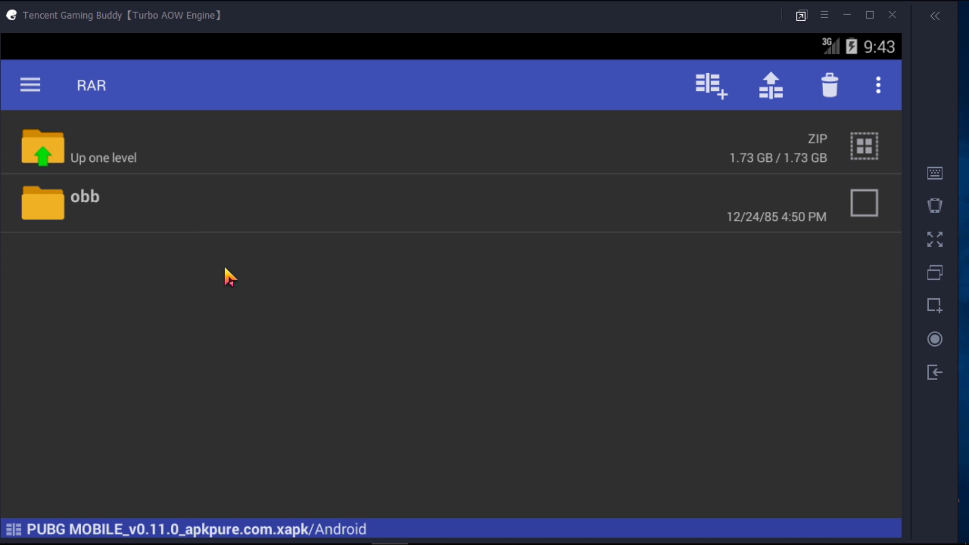
mouse_move(305, 340)
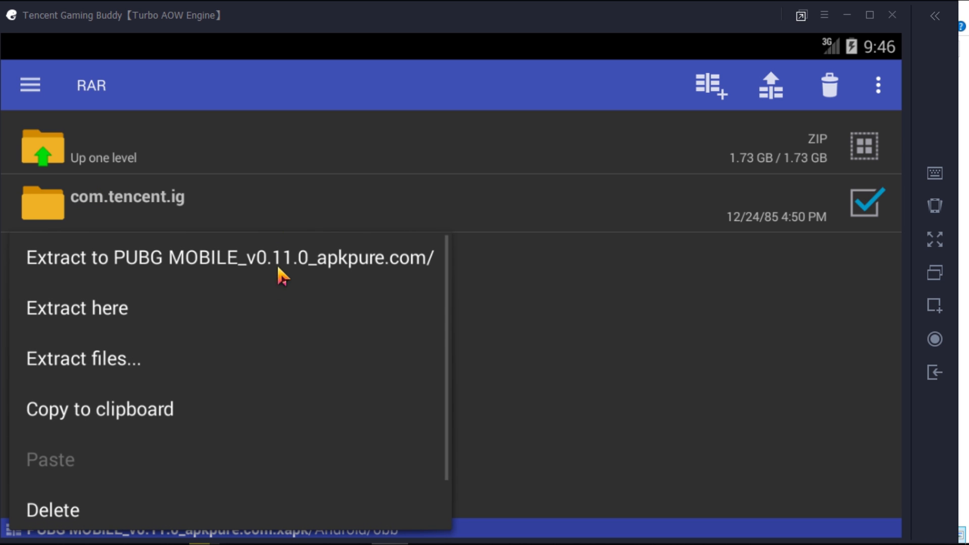
mouse_move(140, 280)
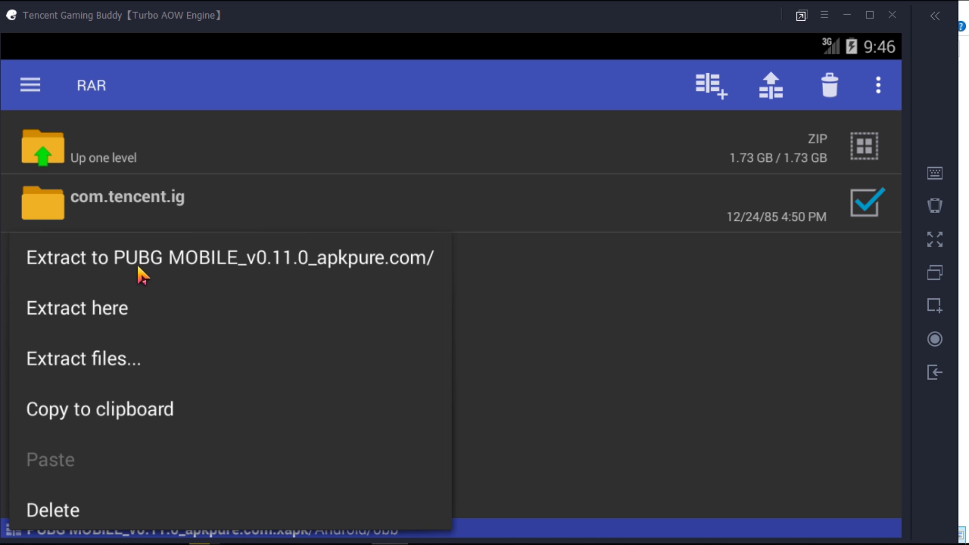
click(83, 359)
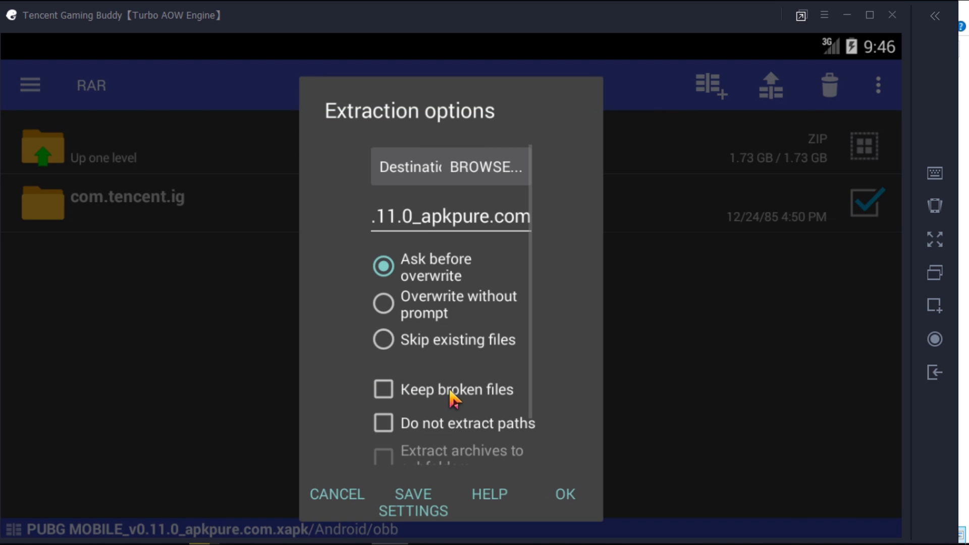
mouse_move(501, 159)
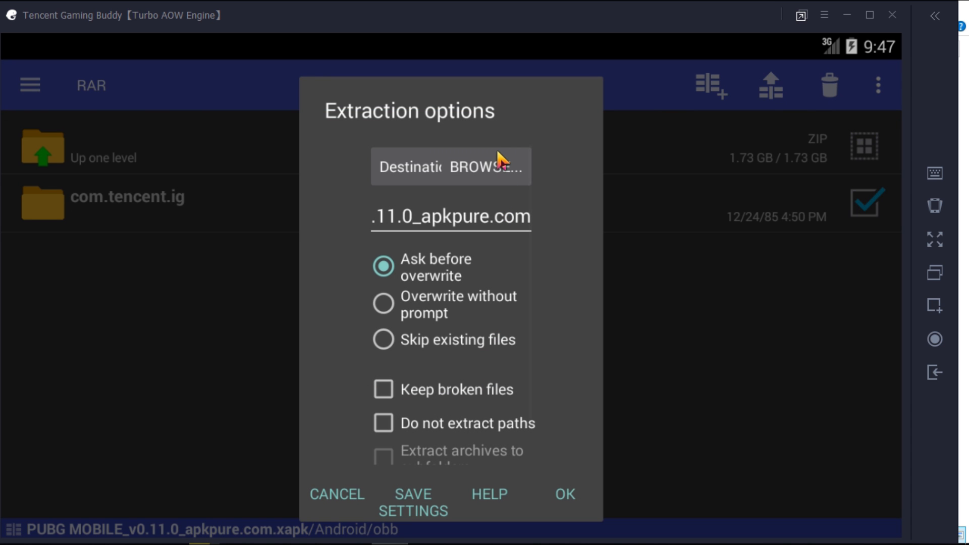
Browse the extraction destination from share1 up toward the device root folder.
click(488, 166)
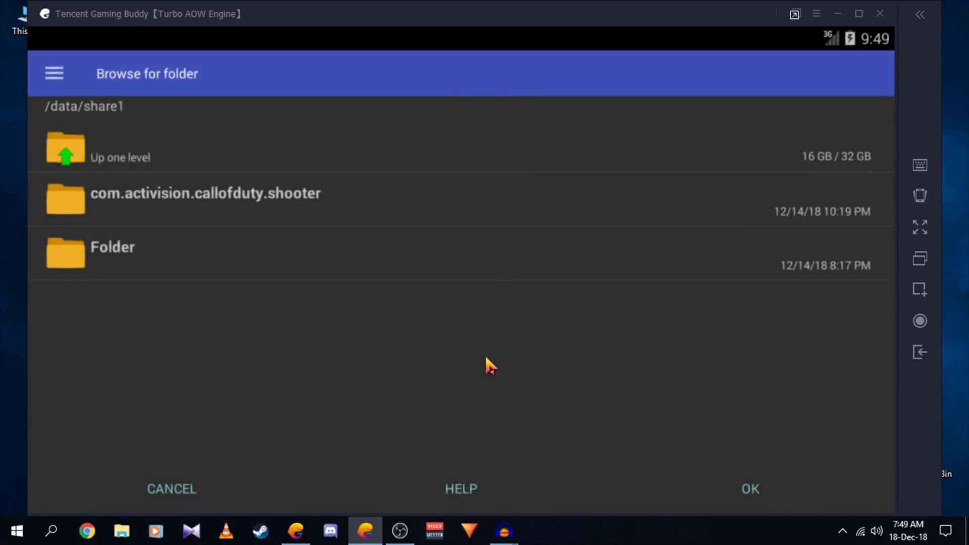
mouse_move(96, 149)
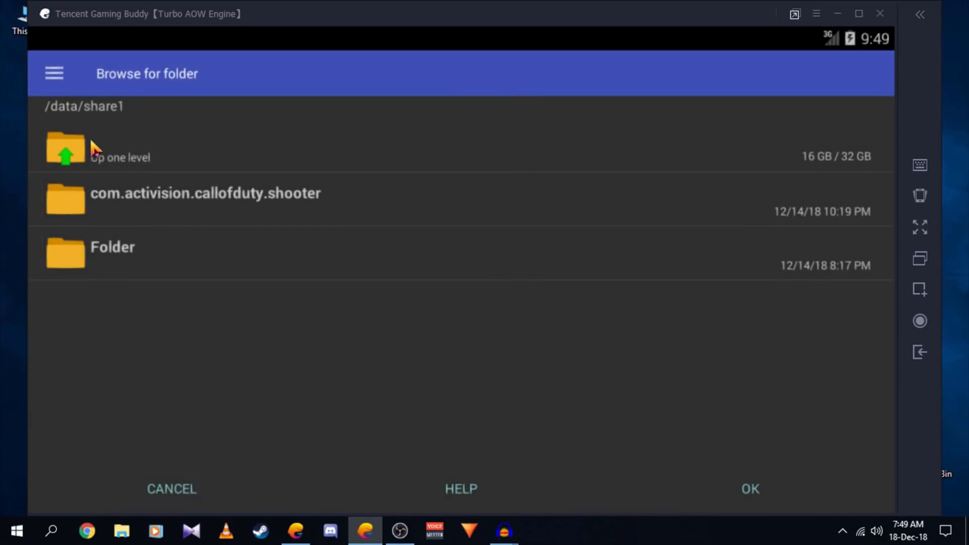
click(67, 152)
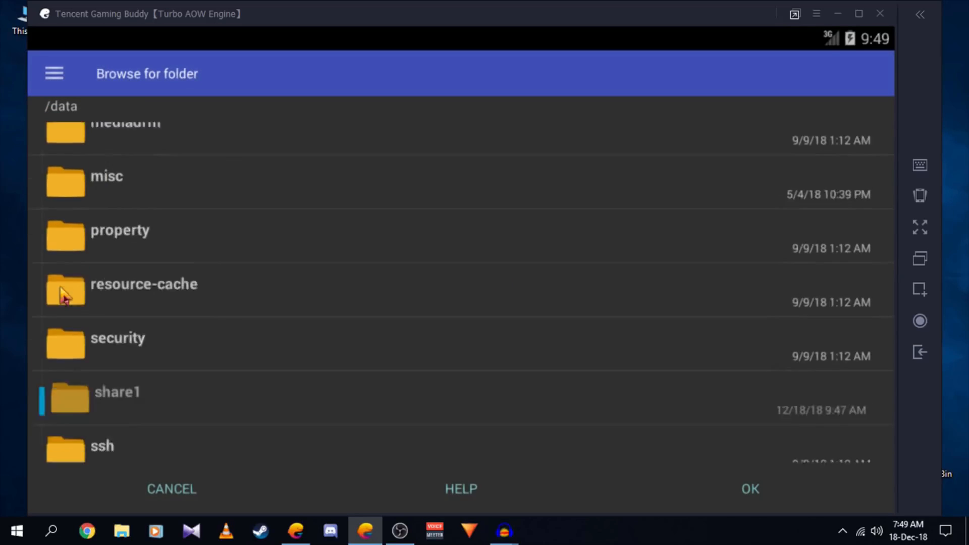
scroll(up, 3)
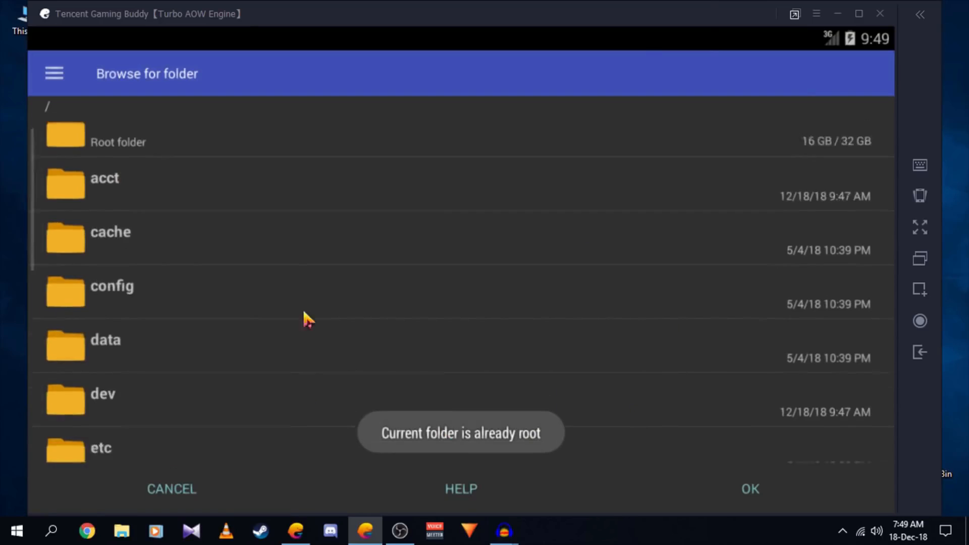
scroll(down, 3)
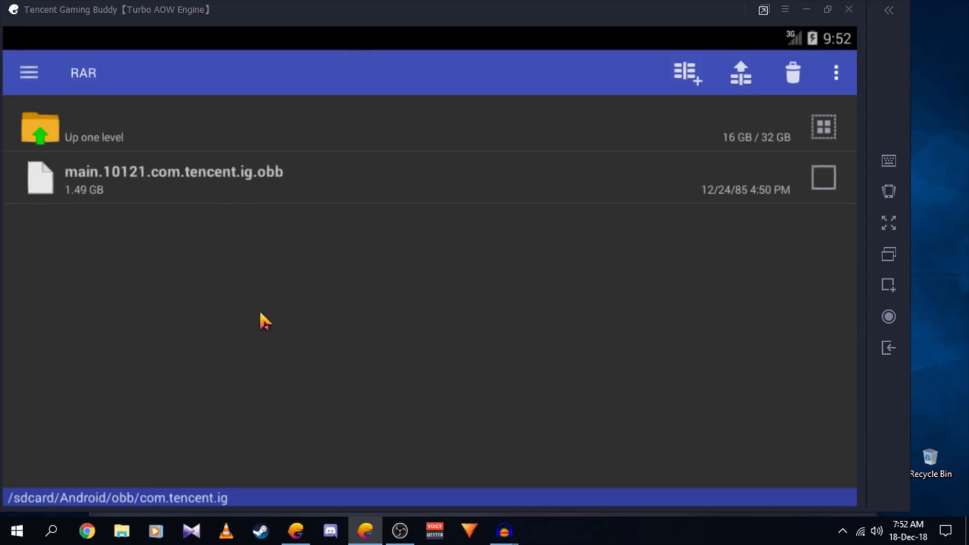
mouse_move(112, 207)
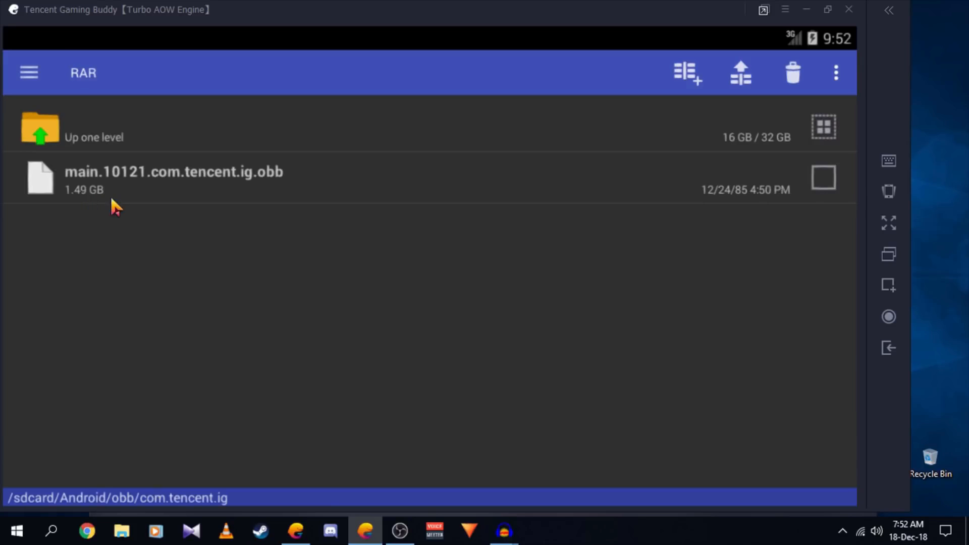
mouse_move(215, 210)
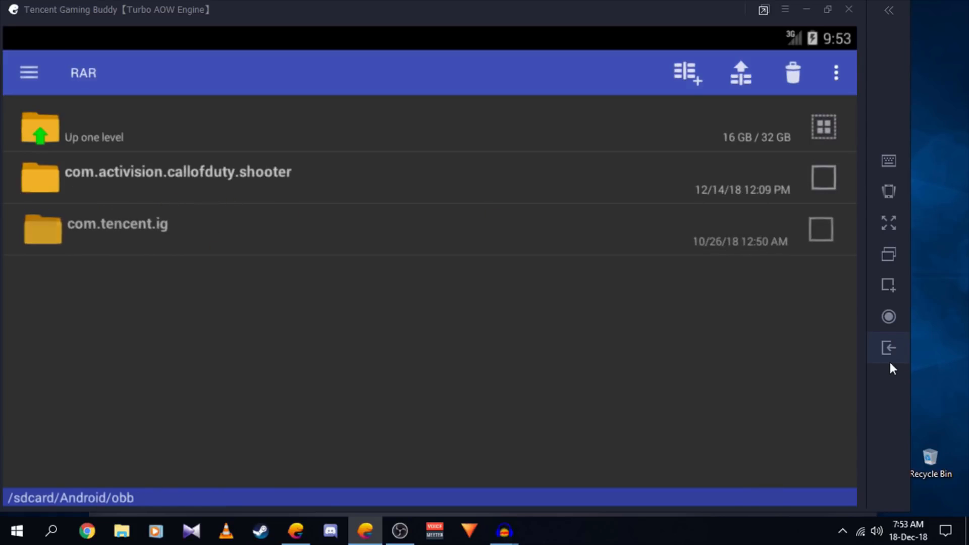
Exit RAR back to the emulator home screen listing PUBG MOBILE.
click(888, 347)
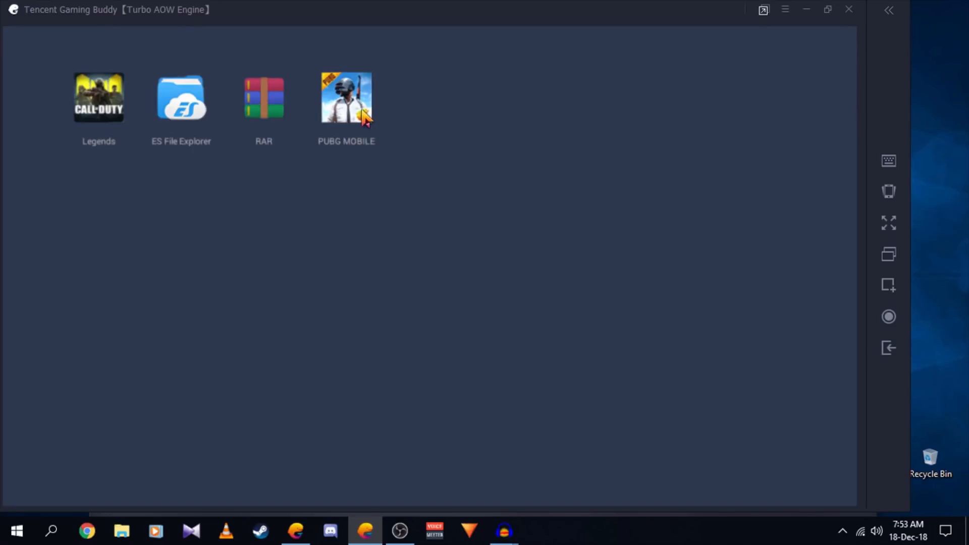
Launch the updated PUBG MOBILE and claim the Day 2 weekly login reward at the lobby.
double_click(345, 97)
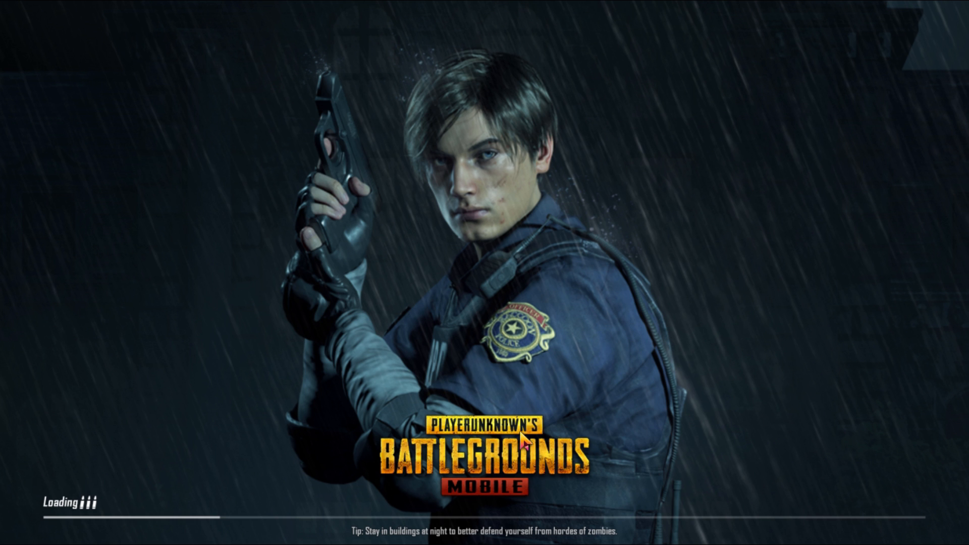
mouse_move(495, 400)
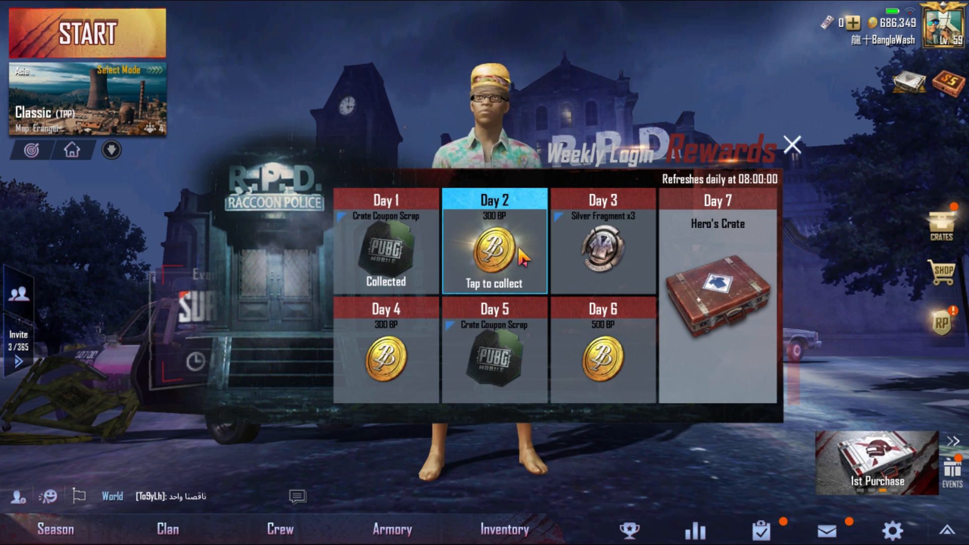
click(789, 145)
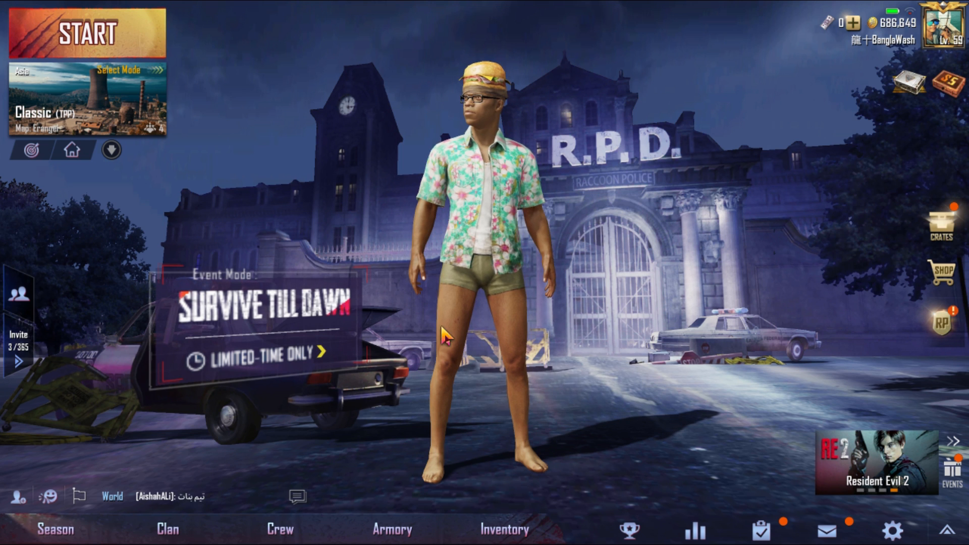
mouse_move(90, 133)
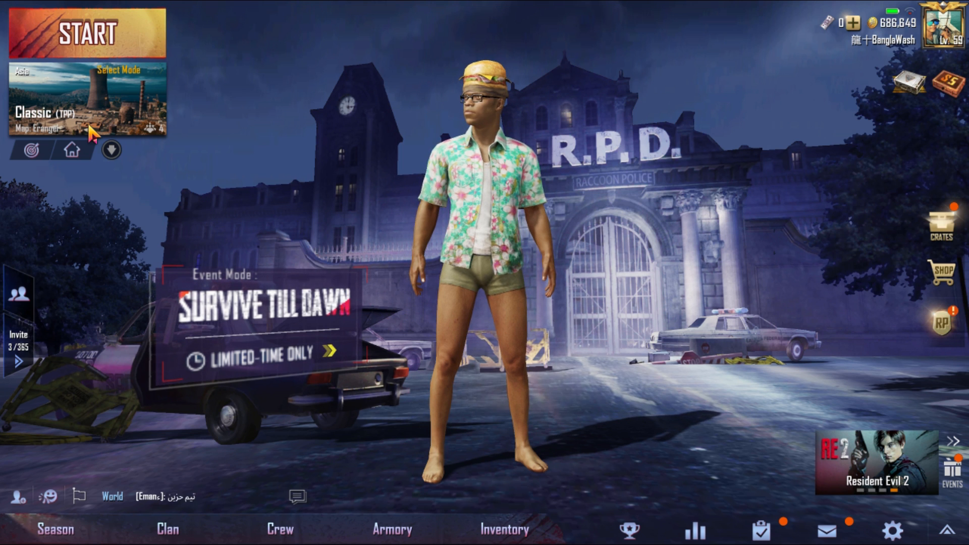